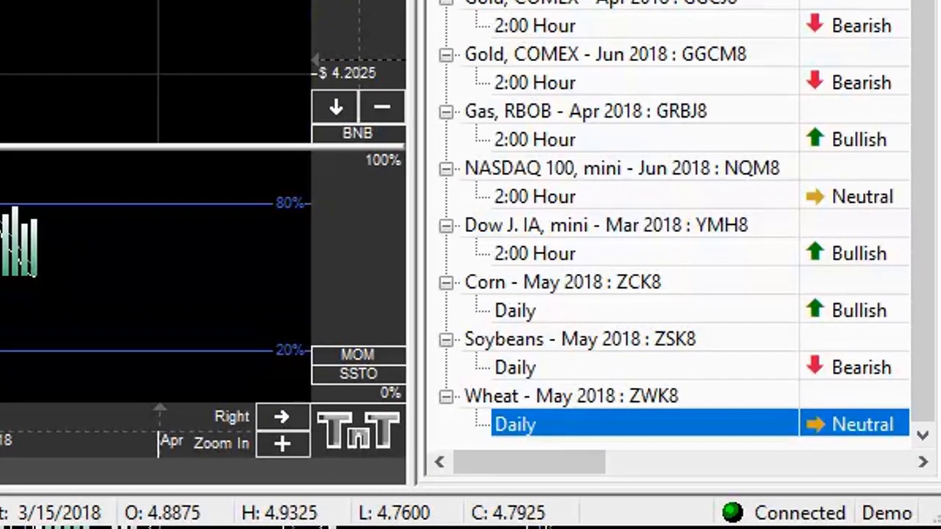
mouse_move(504, 408)
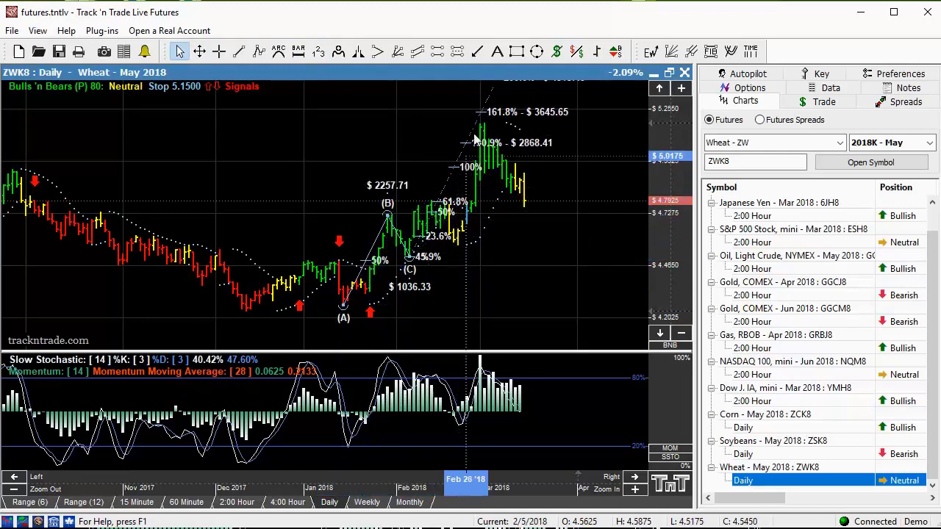
mouse_move(511, 187)
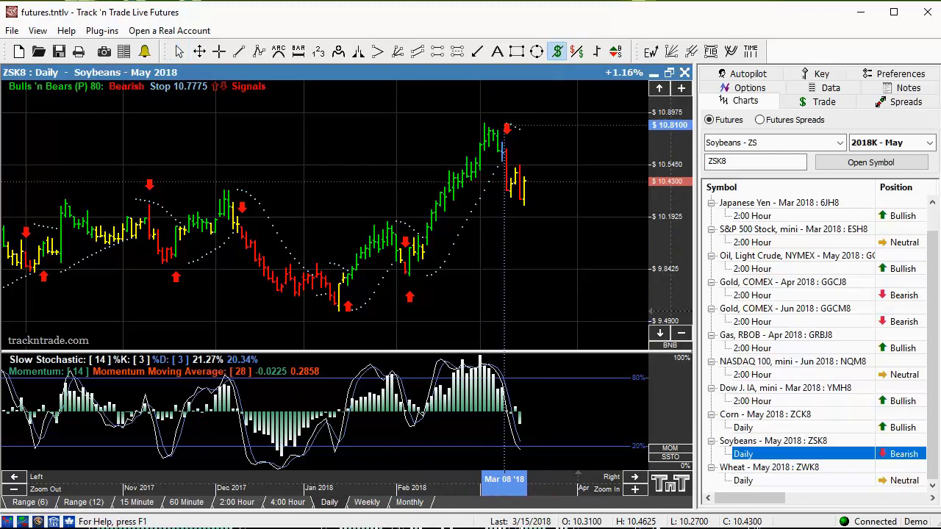
Drag across the Soybeans May 2018 daily chart to read early-March prices.
left_click_drag(506, 127, 540, 183)
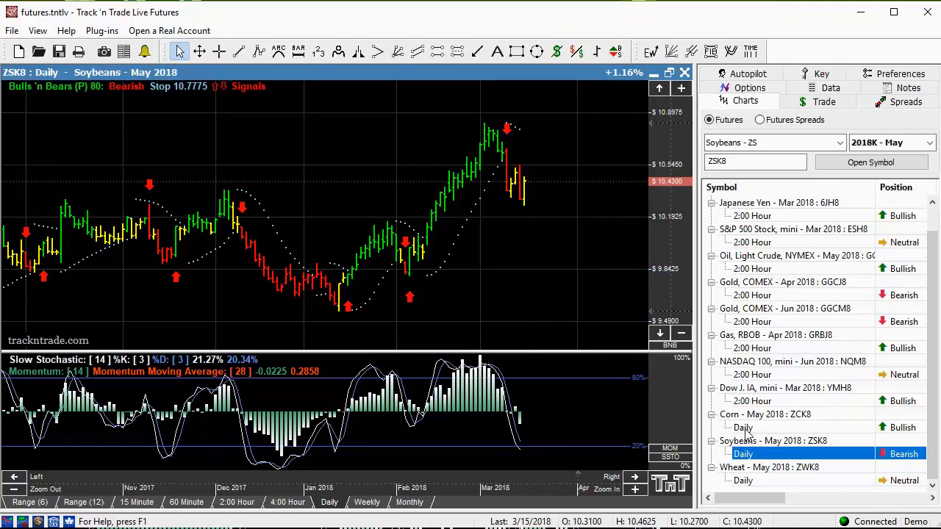
Flip between the Corn, Wheat and Soybeans May 2018 daily charts, ending on Corn.
left_click(742, 427)
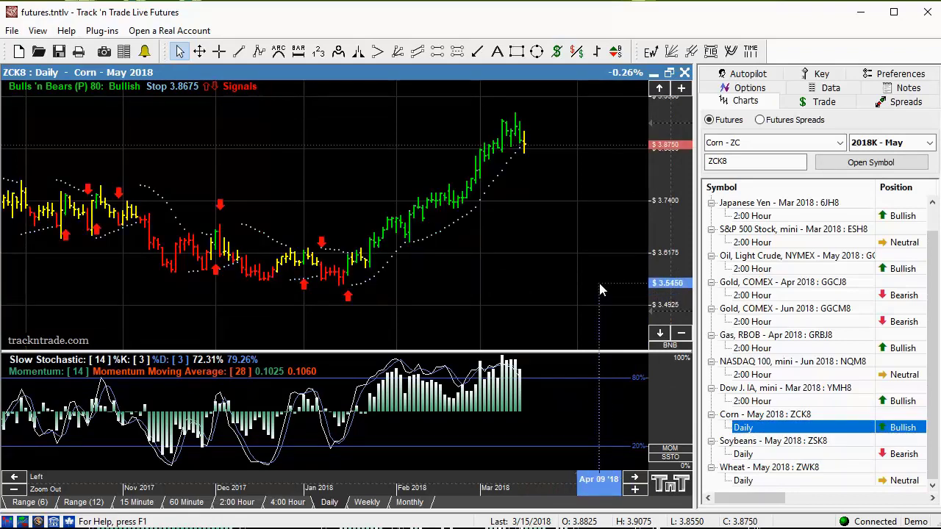
left_click(742, 453)
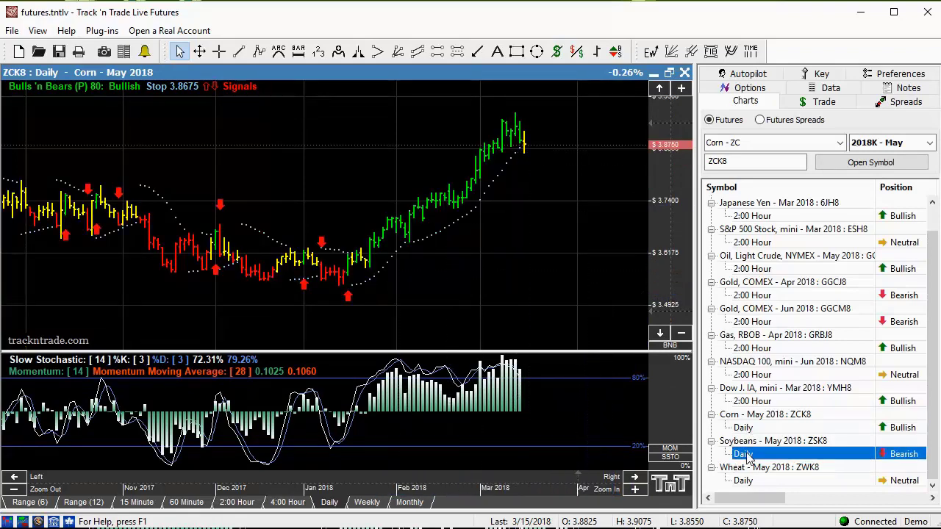
left_click(743, 481)
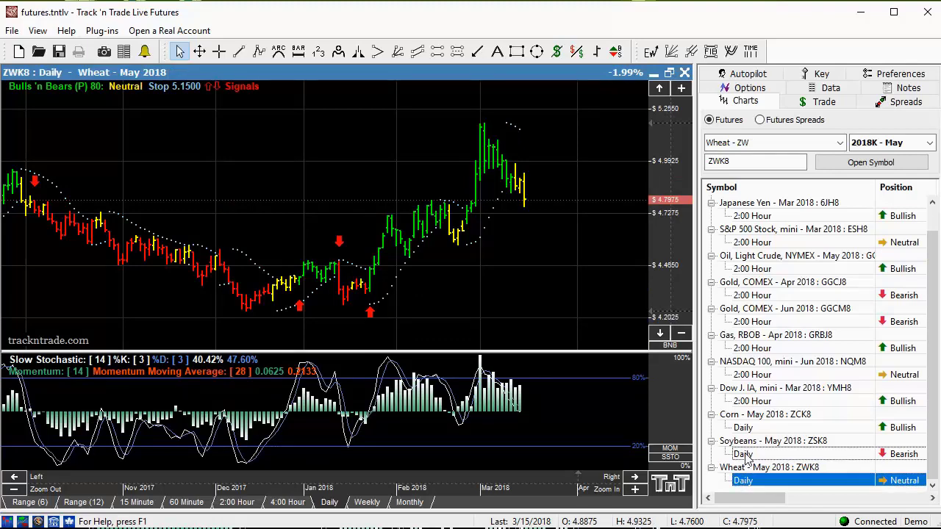
left_click(743, 454)
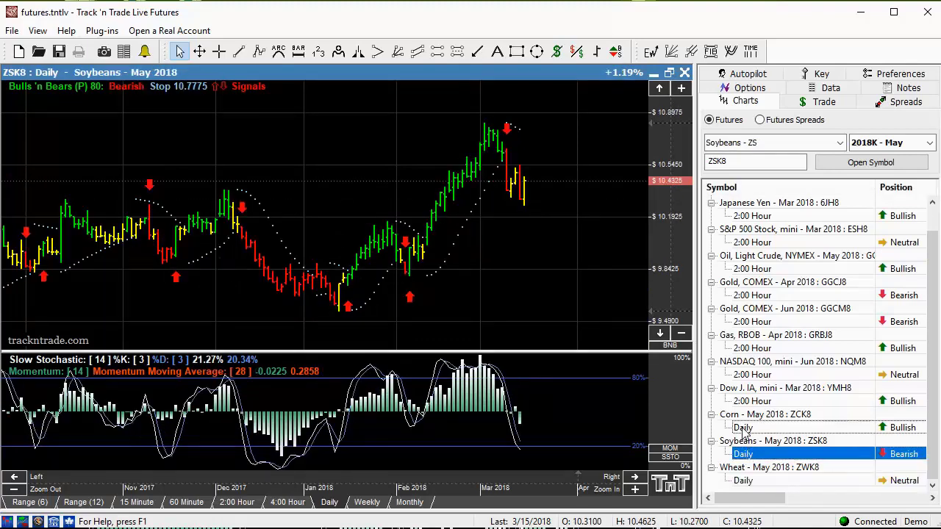
left_click(742, 427)
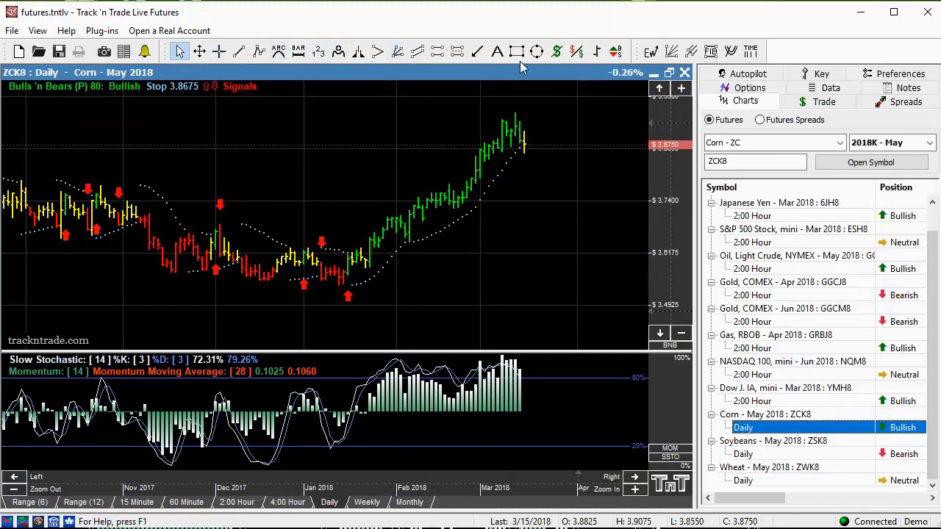
left_click(556, 50)
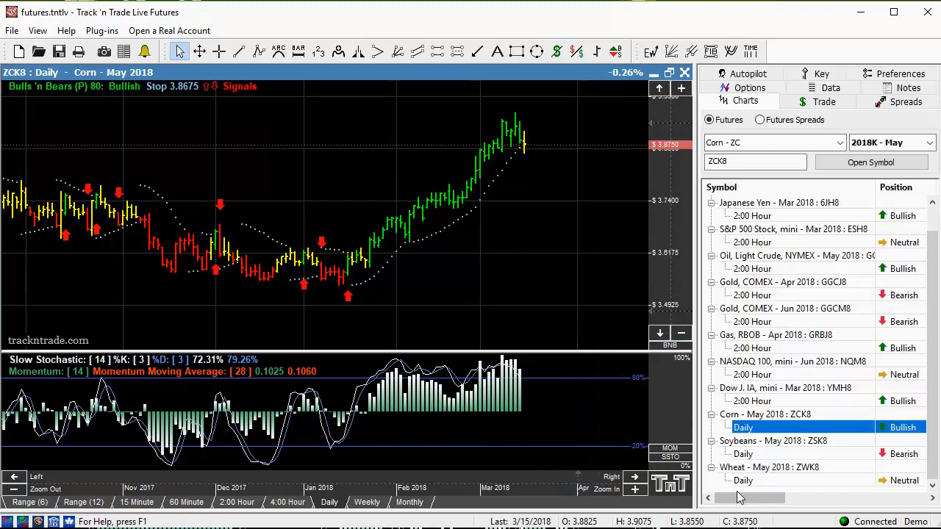
Cycle Wheat, Soybeans, then Corn daily charts and open Corn's chart-type context menu.
left_click(742, 480)
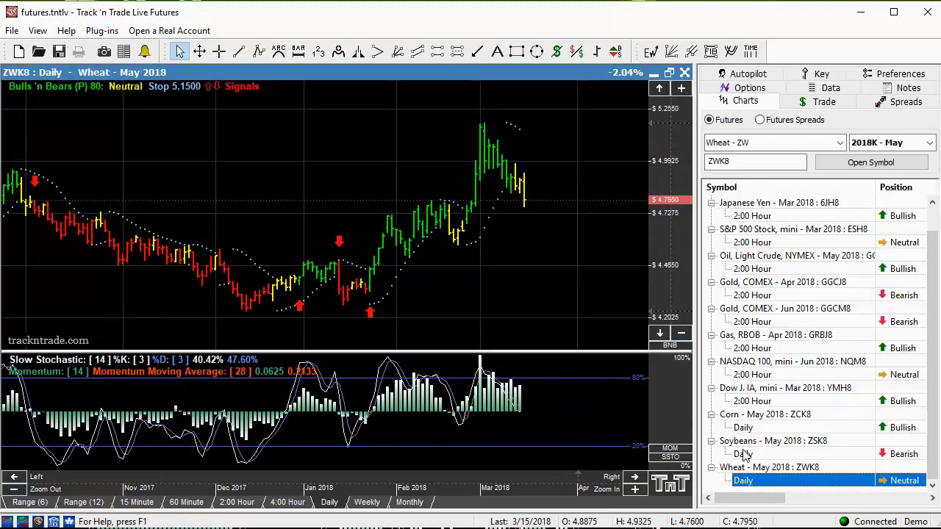
left_click(742, 453)
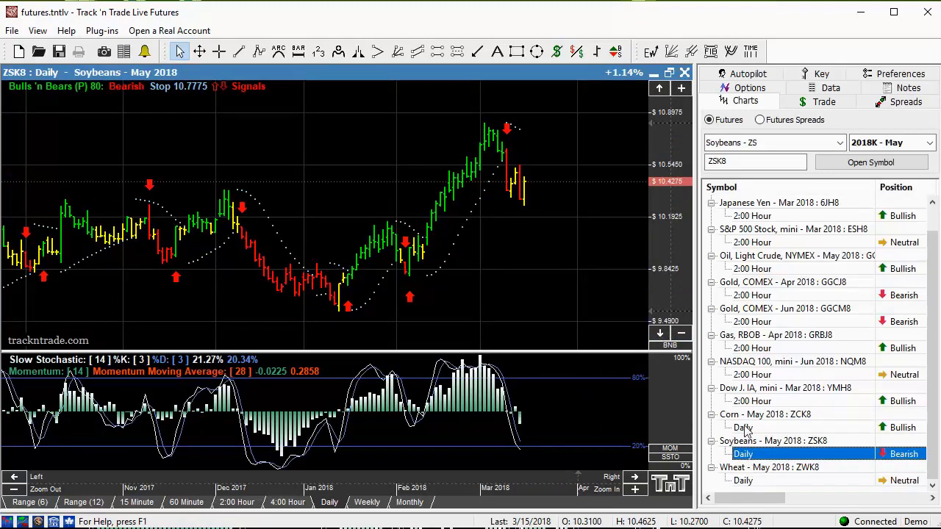
left_click(743, 427)
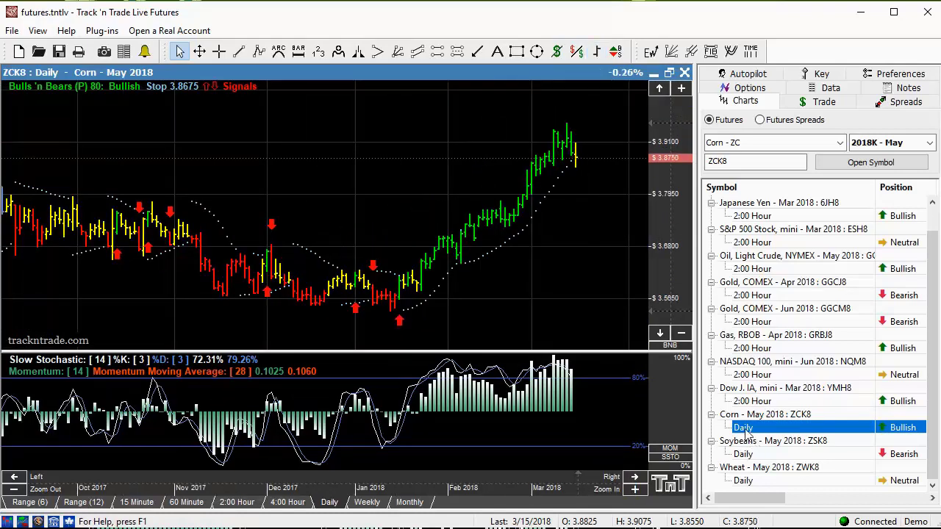
right_click(742, 427)
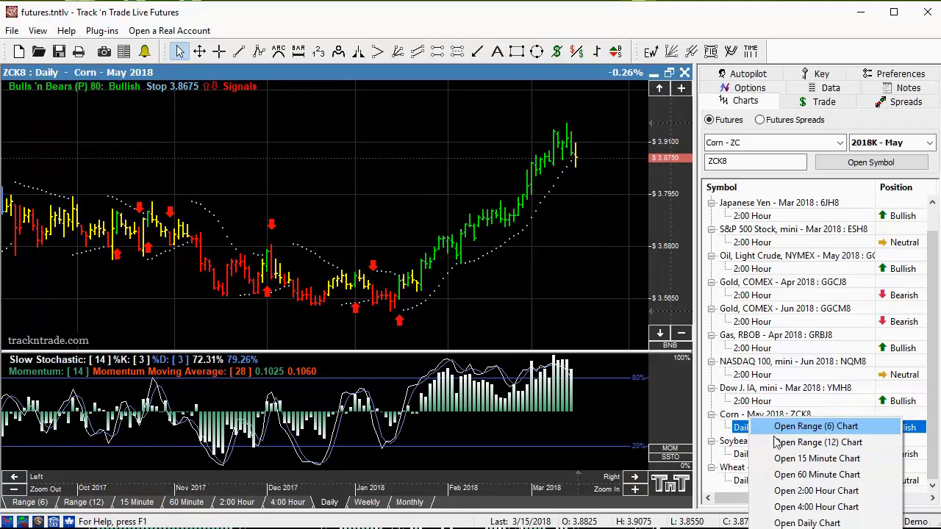
Open a Range (6) chart for Corn May 2018 from the context menu.
left_click(816, 426)
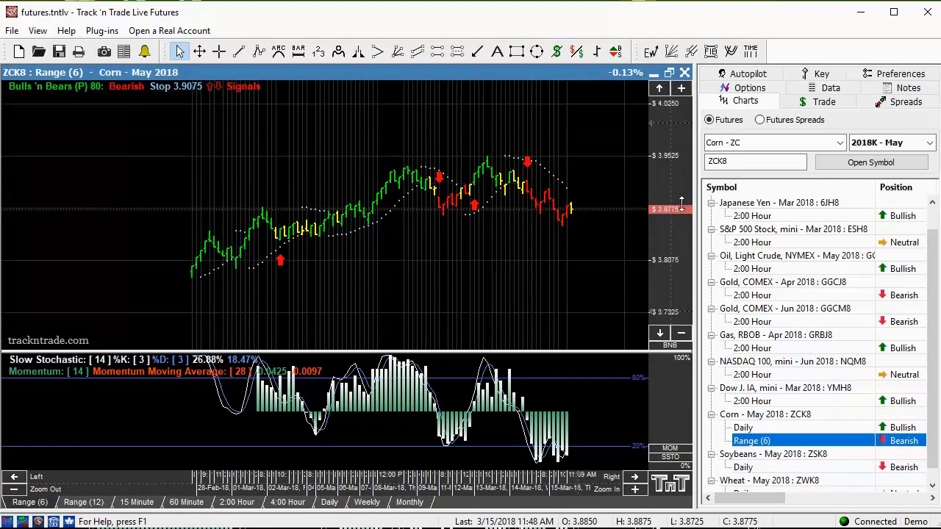
mouse_move(545, 200)
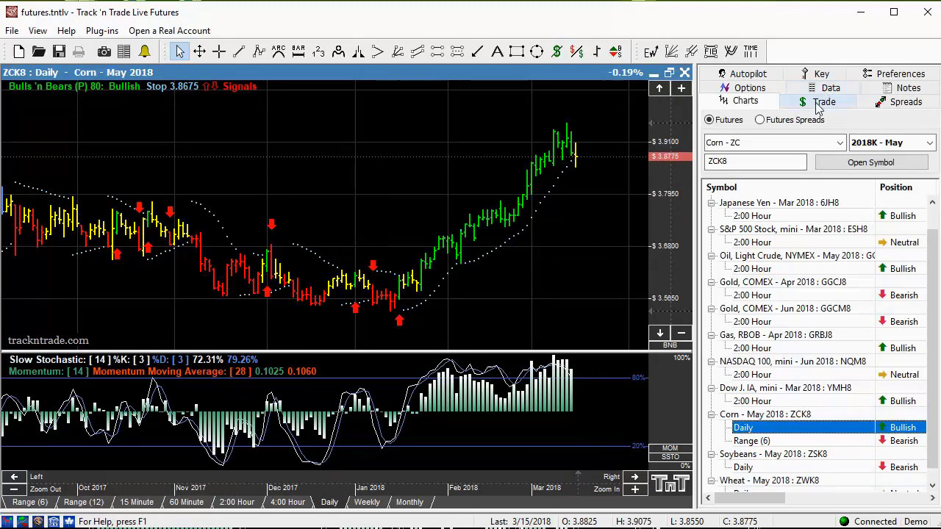
Load the OZCK8 May 2018 corn options and start buying the 3.85 put.
left_click(749, 87)
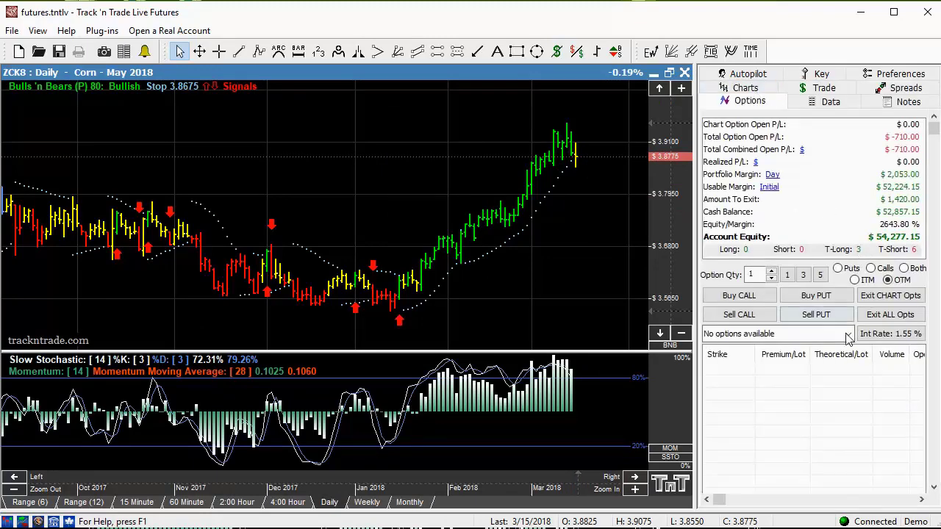
left_click(847, 333)
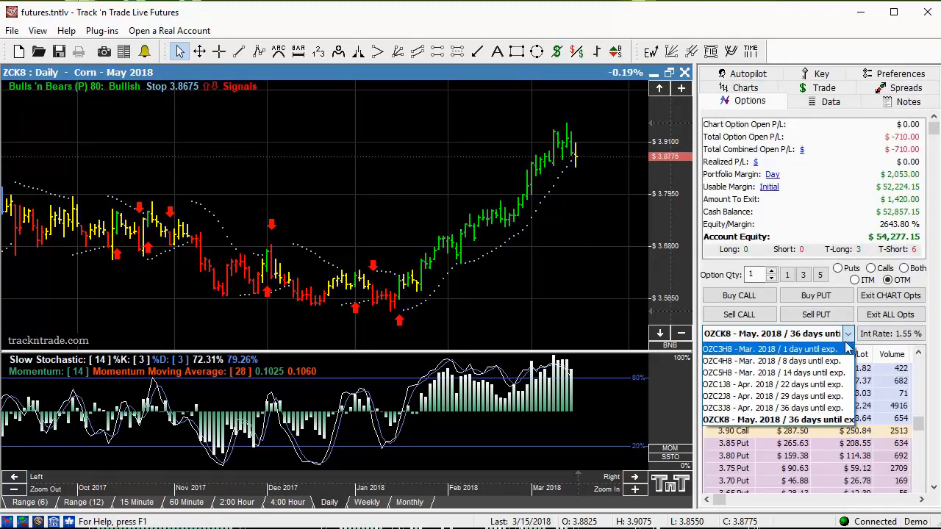
left_click(772, 333)
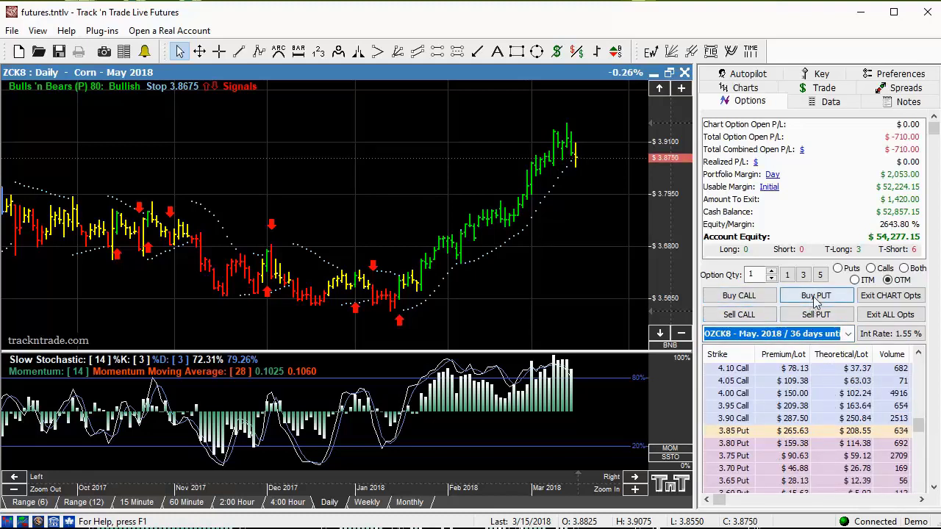
left_click(816, 295)
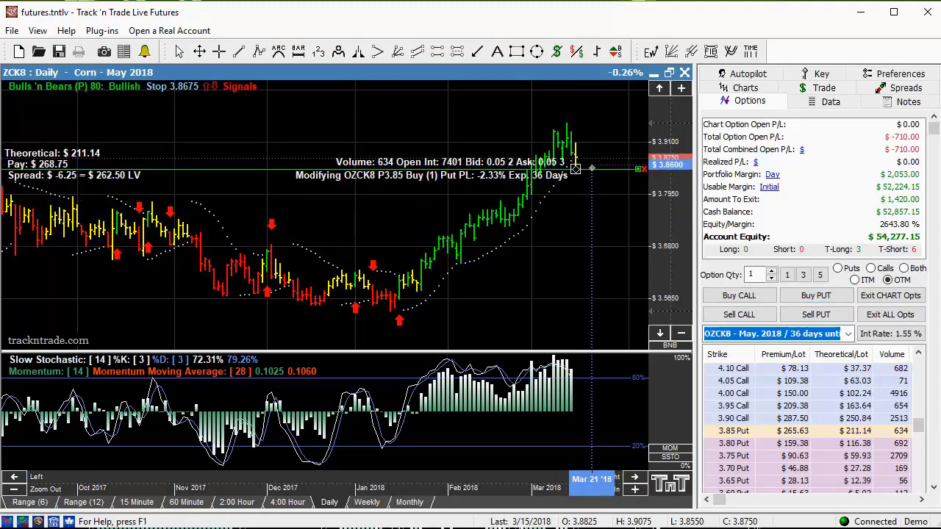
Place and confirm the 3.85 put purchase, then confirm selling the 4.00 call.
left_click(816, 314)
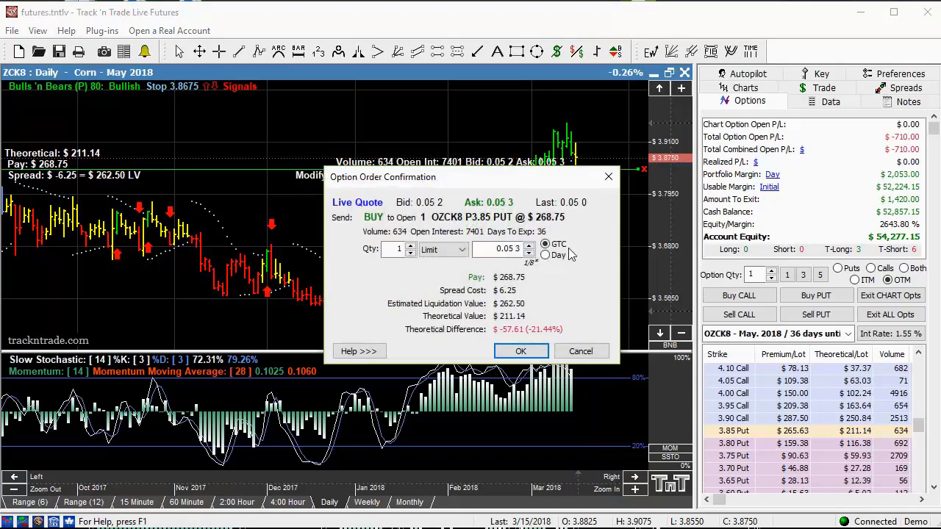
left_click(521, 351)
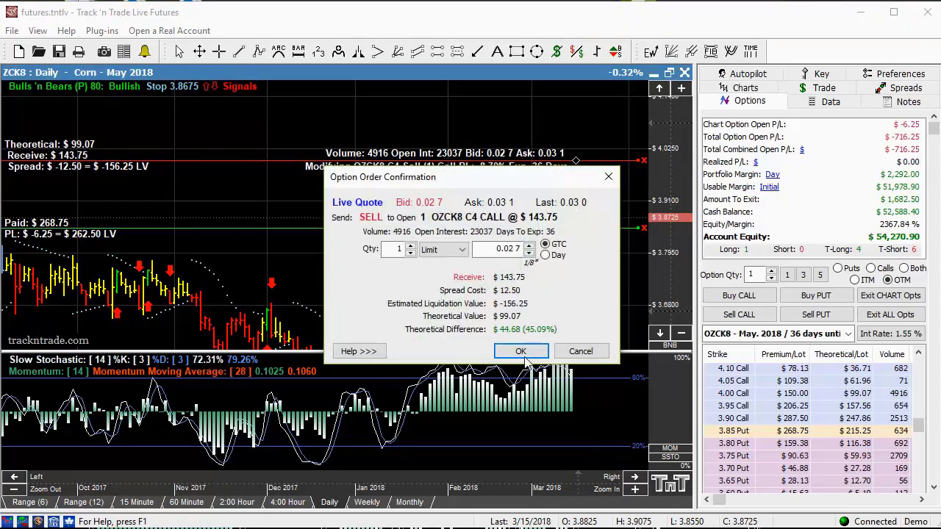
left_click(520, 350)
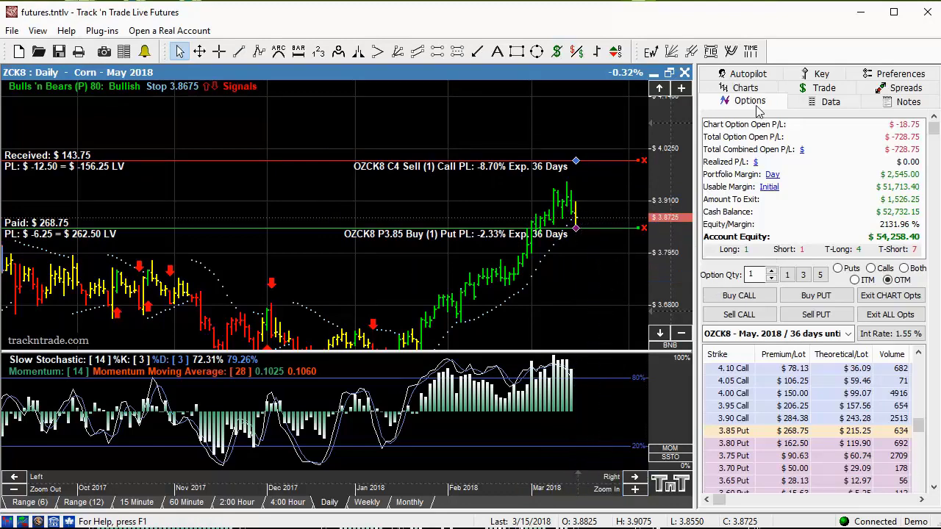
Return to the Charts list and view the Soybeans, then Wheat May 2018 daily charts.
left_click(745, 100)
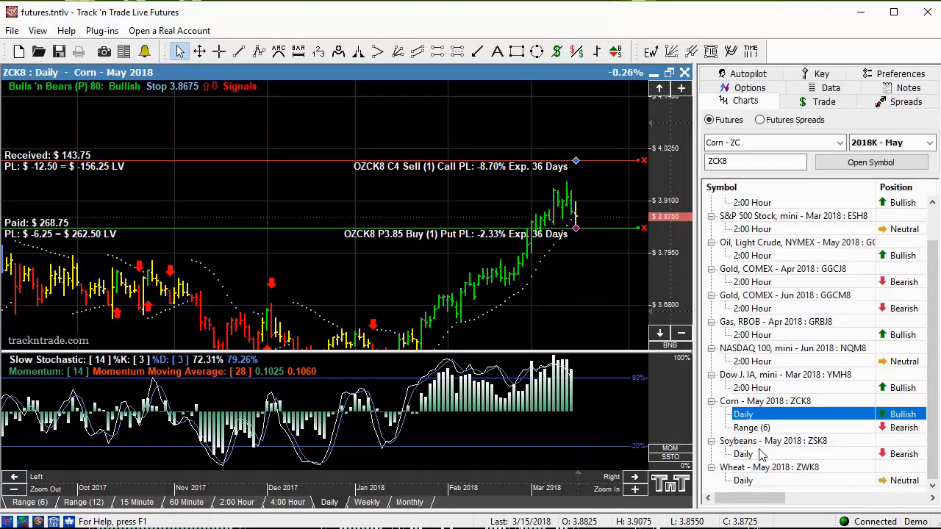
left_click(743, 480)
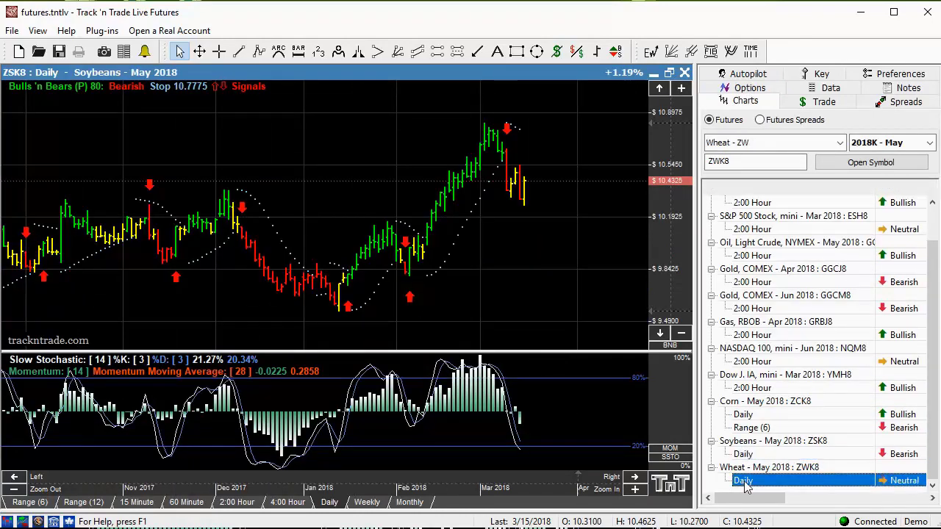
left_click(743, 480)
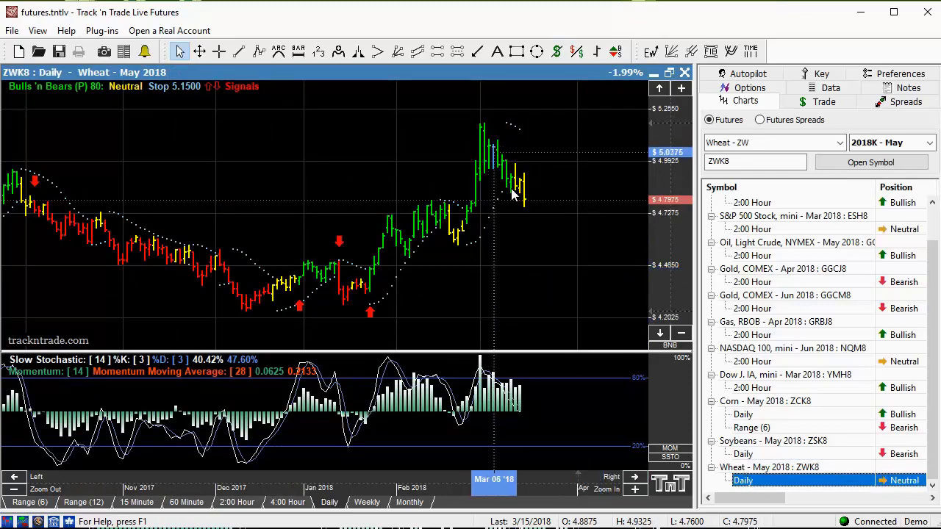